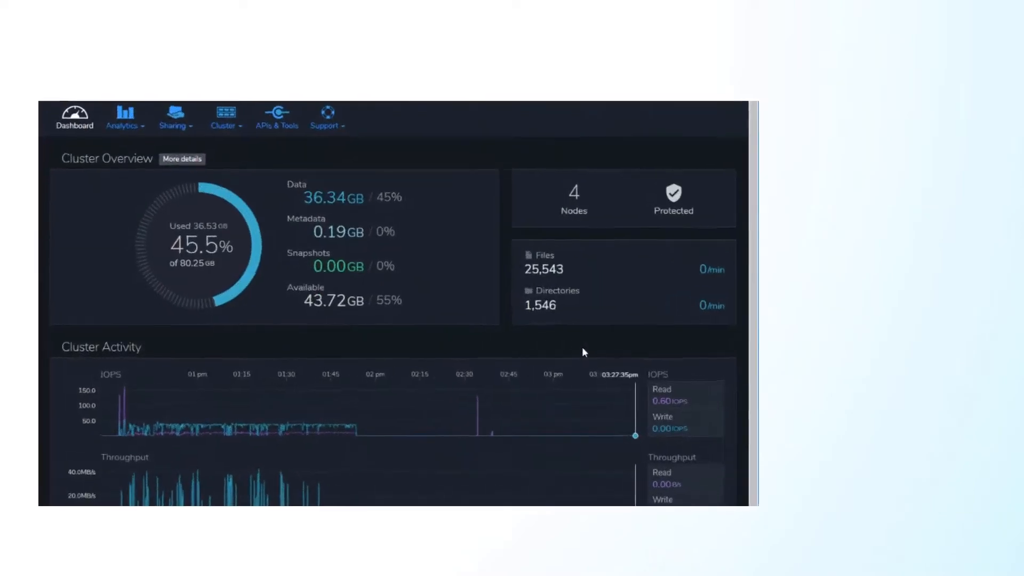
- Go from the Cluster menu to the Copy to/from S3 page
{"action": "left_click", "coordinate": [225, 122]}
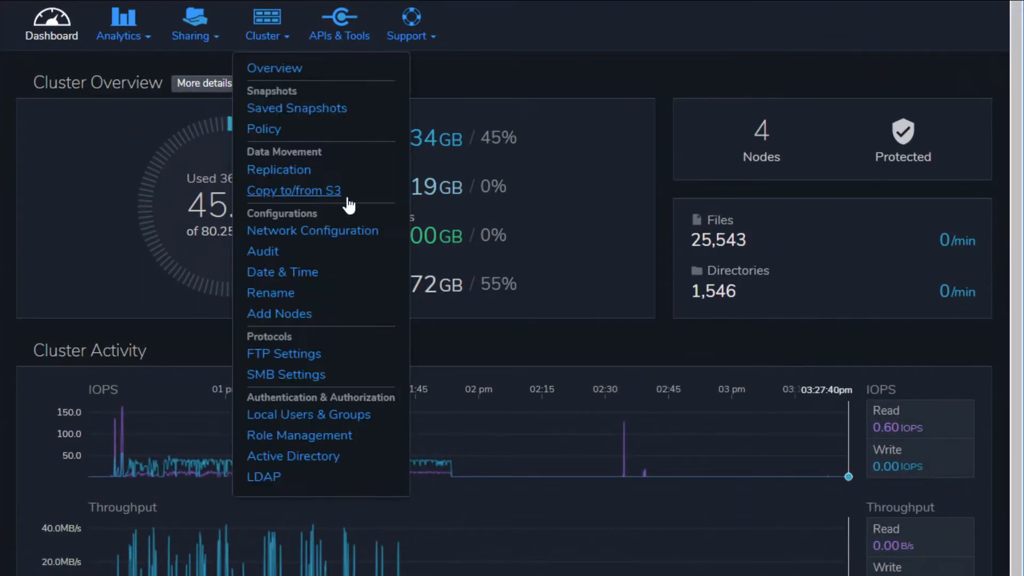
{"action": "left_click", "coordinate": [294, 190]}
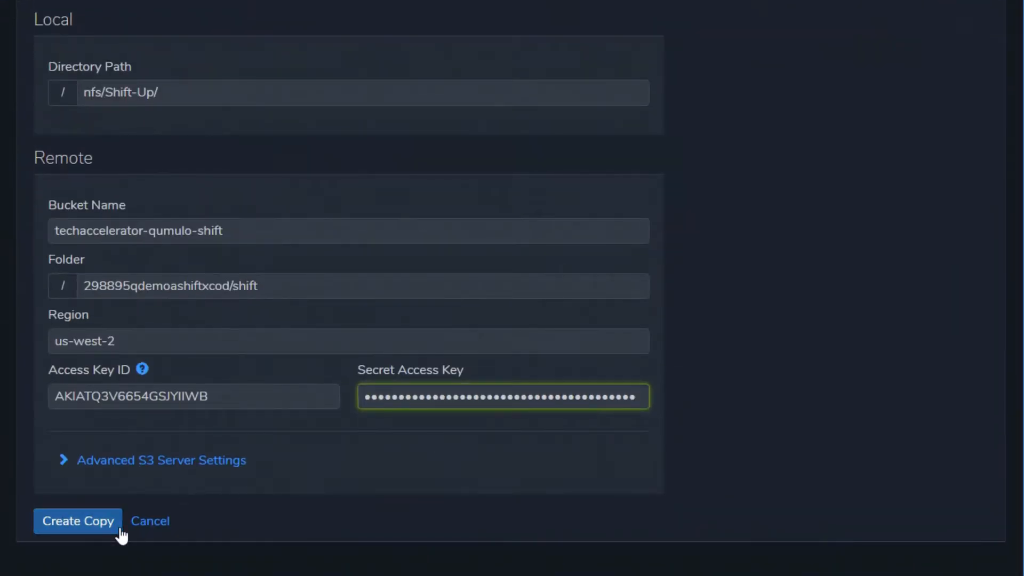
- Submit and confirm the copy job from /nfs/Shift-Up/ to the techaccelerator-qumulo-shift bucket's shift folder
{"action": "left_click", "coordinate": [77, 521]}
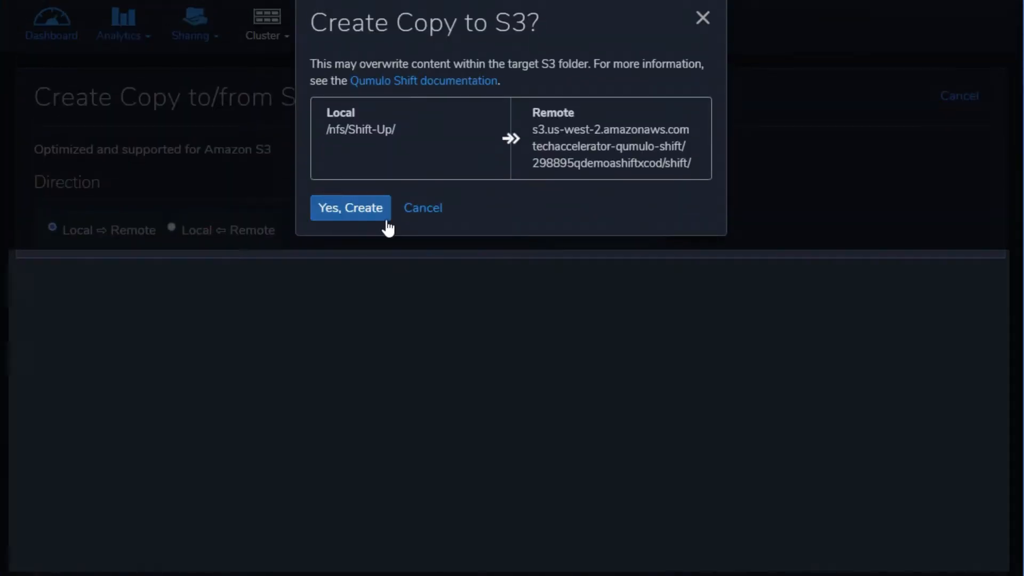
{"action": "left_click", "coordinate": [350, 207]}
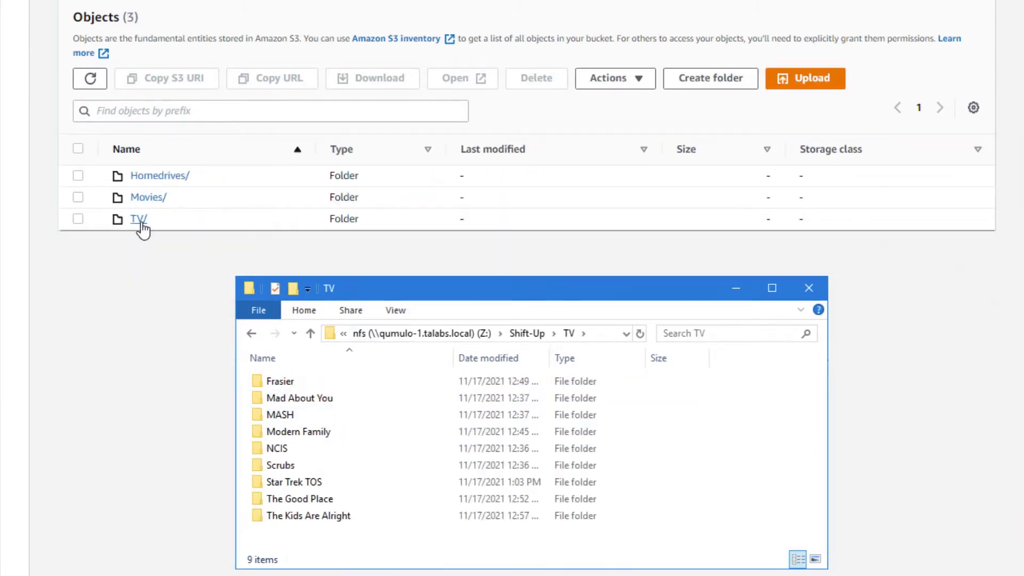
- Browse the list of all AWS services in the Management Console
{"action": "left_click", "coordinate": [12, 8]}
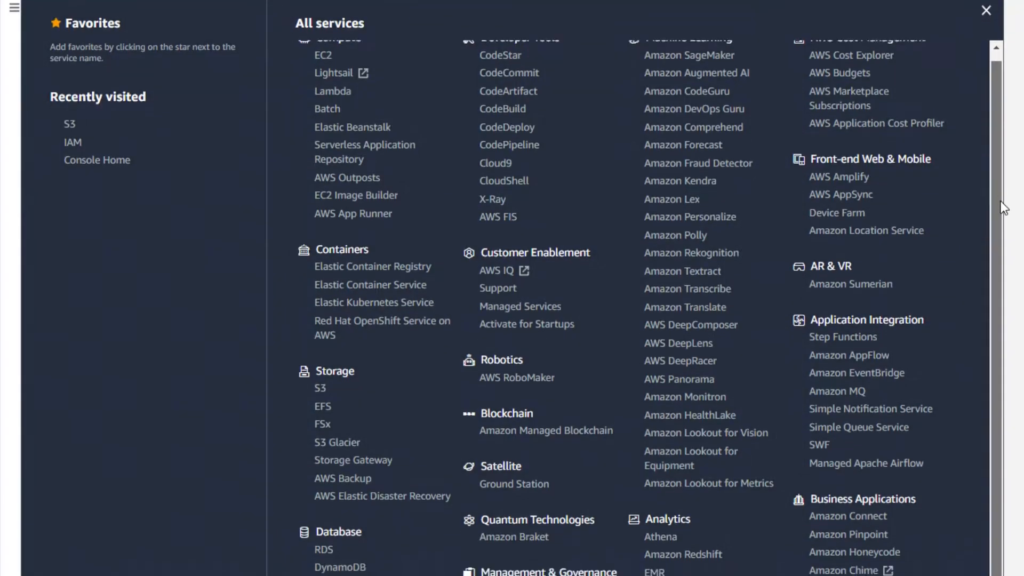
{"action": "scroll", "scroll_direction": "down", "scroll_amount": 3}
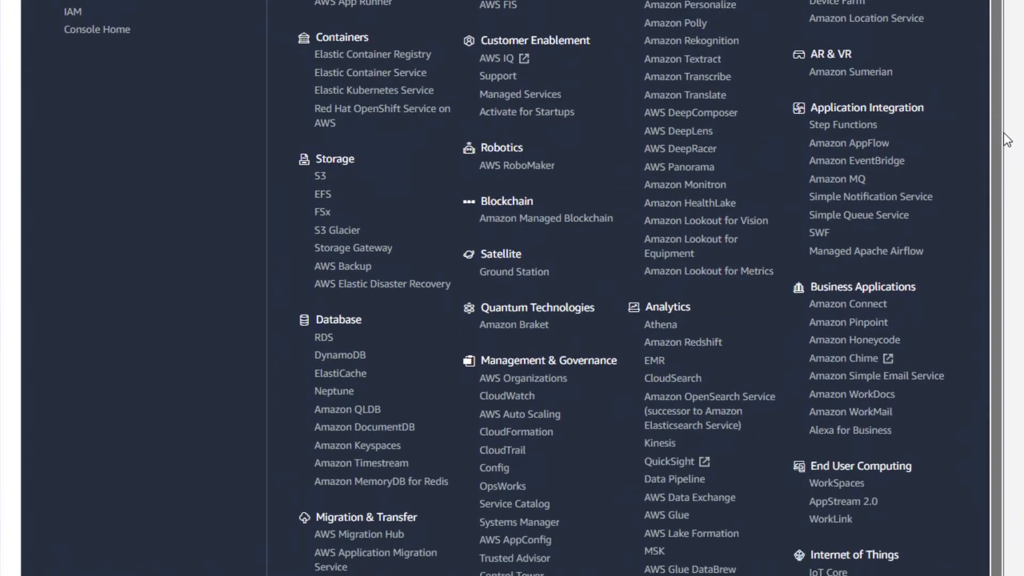
{"action": "scroll", "scroll_direction": "down", "scroll_amount": 3}
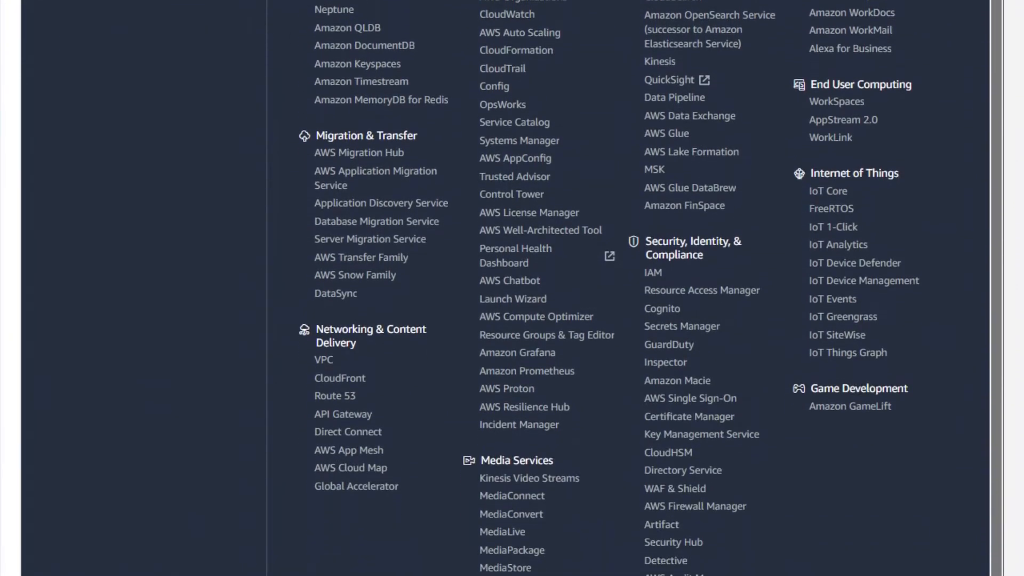
{"action": "scroll", "scroll_direction": "down", "scroll_amount": 3}
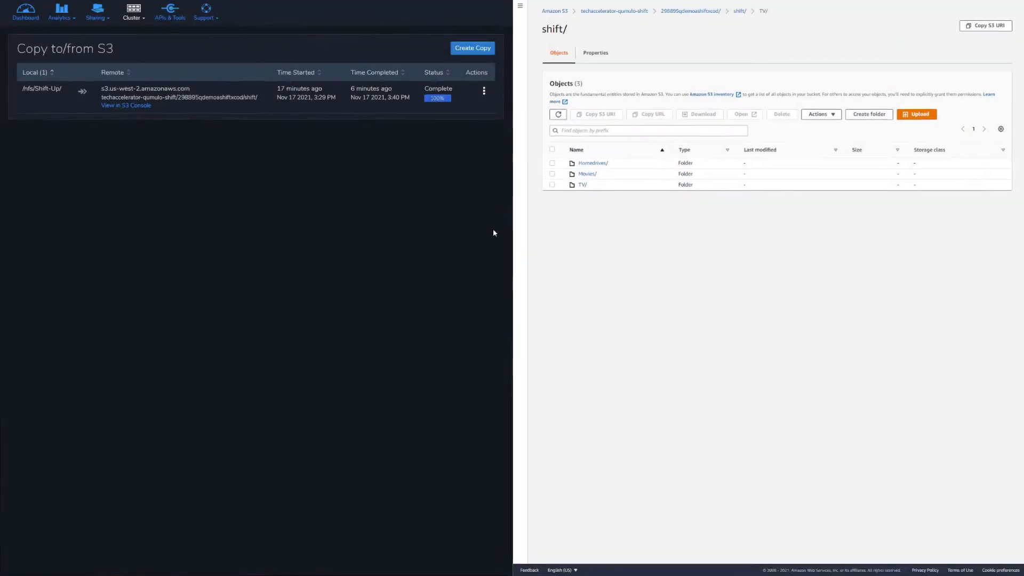
- Create and confirm a second copy job from the S3 shift folder into /nfs/Shift-Down/
{"action": "left_click", "coordinate": [472, 48]}
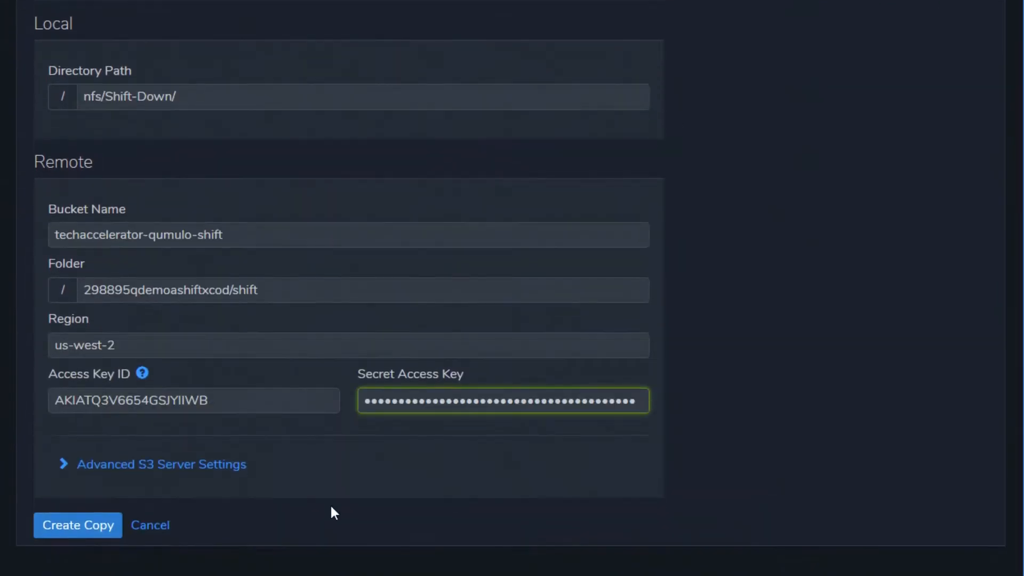
{"action": "left_click", "coordinate": [77, 525]}
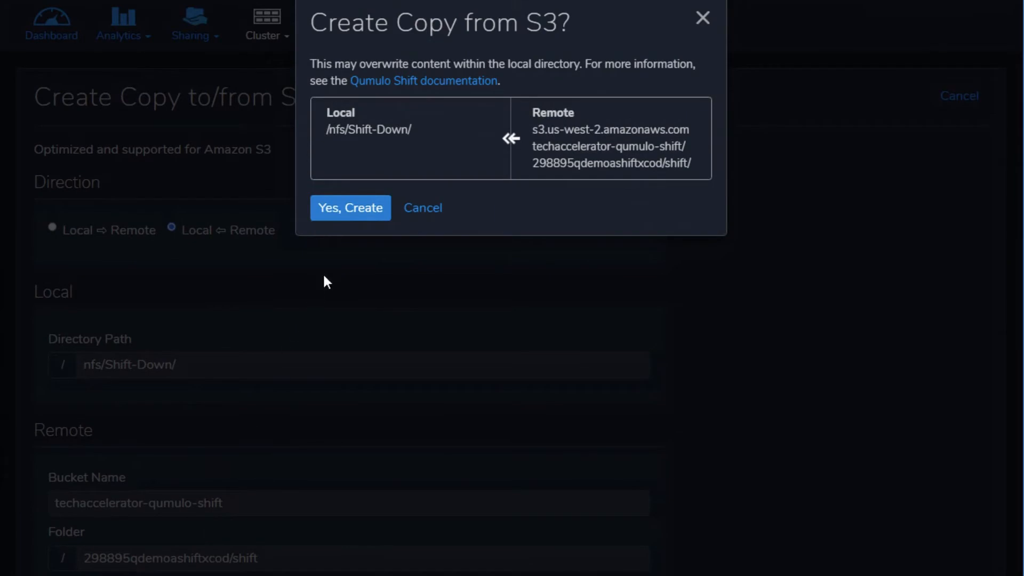
{"action": "left_click", "coordinate": [350, 207]}
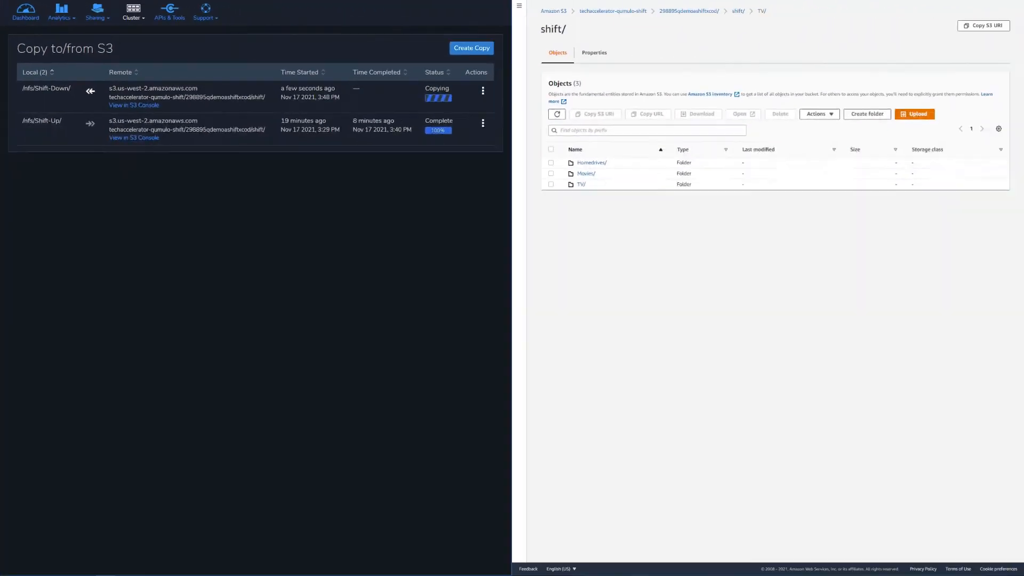